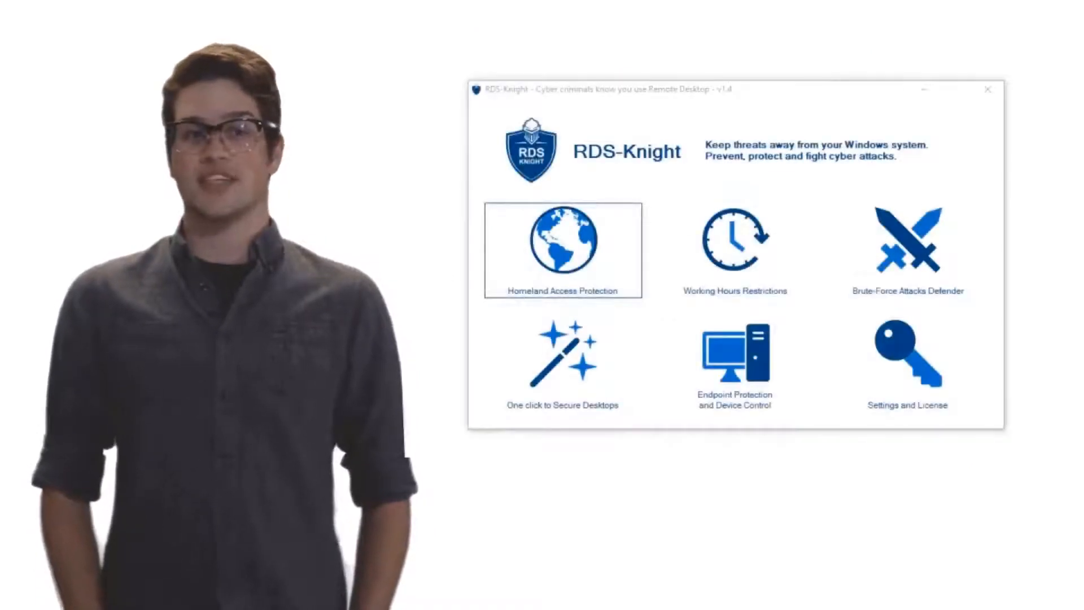
# Look through the Homeland Access Protection settings, then bring up Working Hours Restrictions.
pyautogui.click(562, 250)
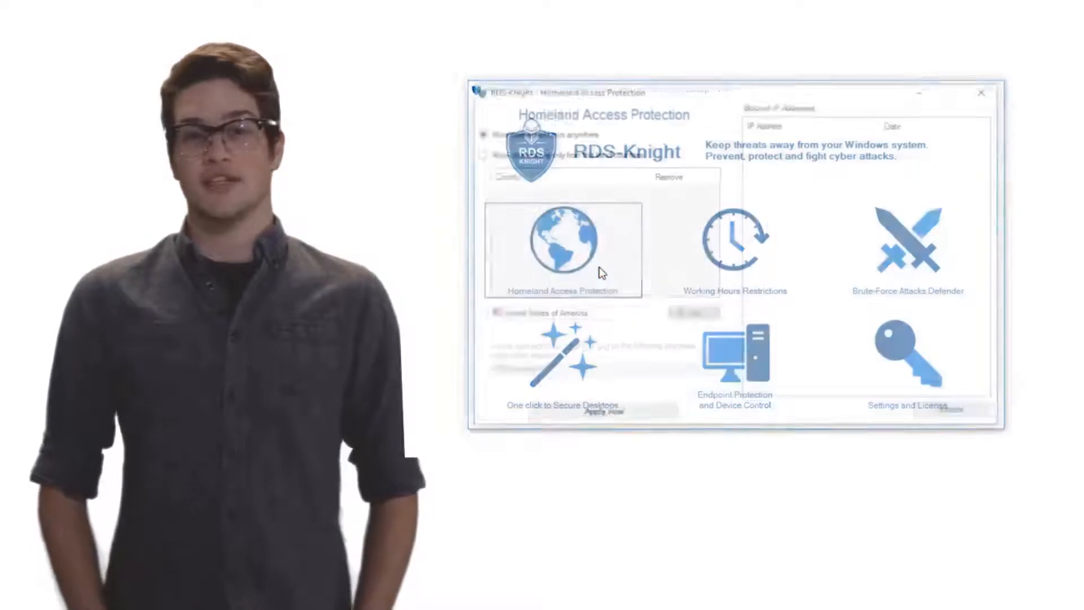
pyautogui.click(563, 249)
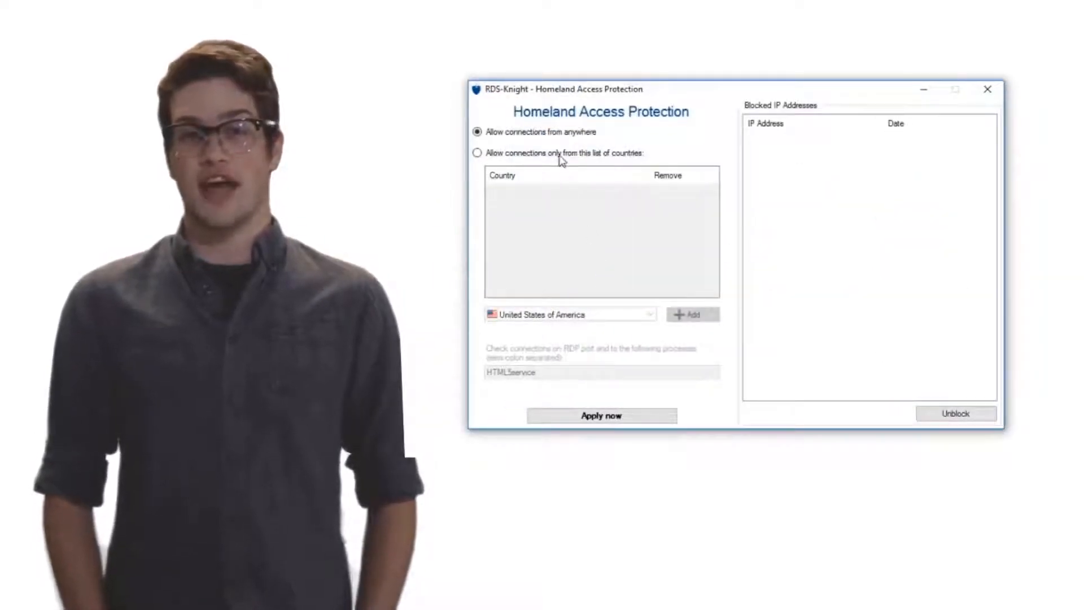
pyautogui.click(477, 153)
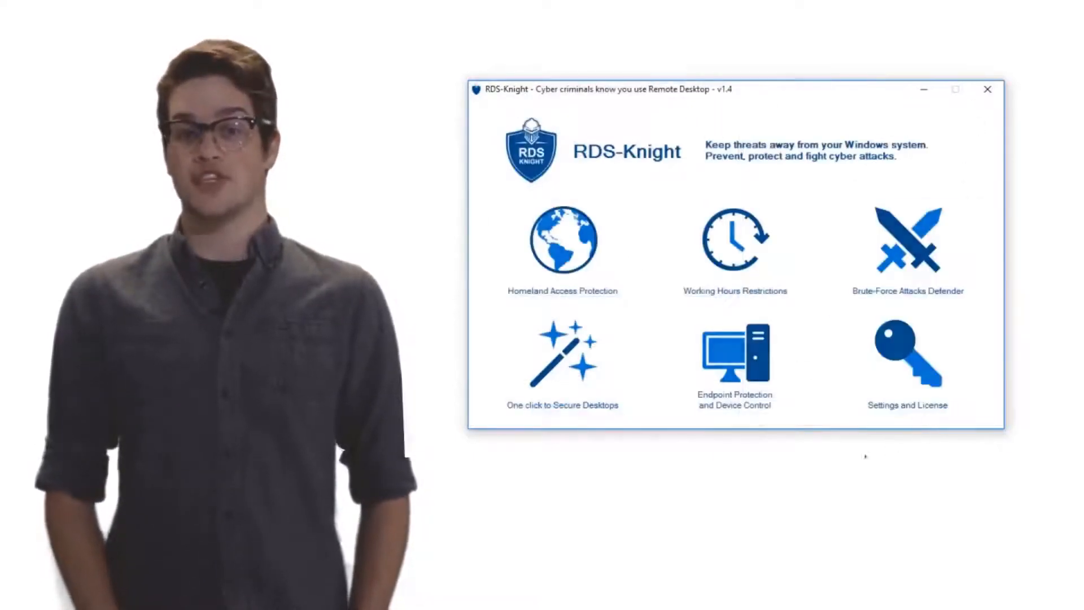
pyautogui.click(734, 240)
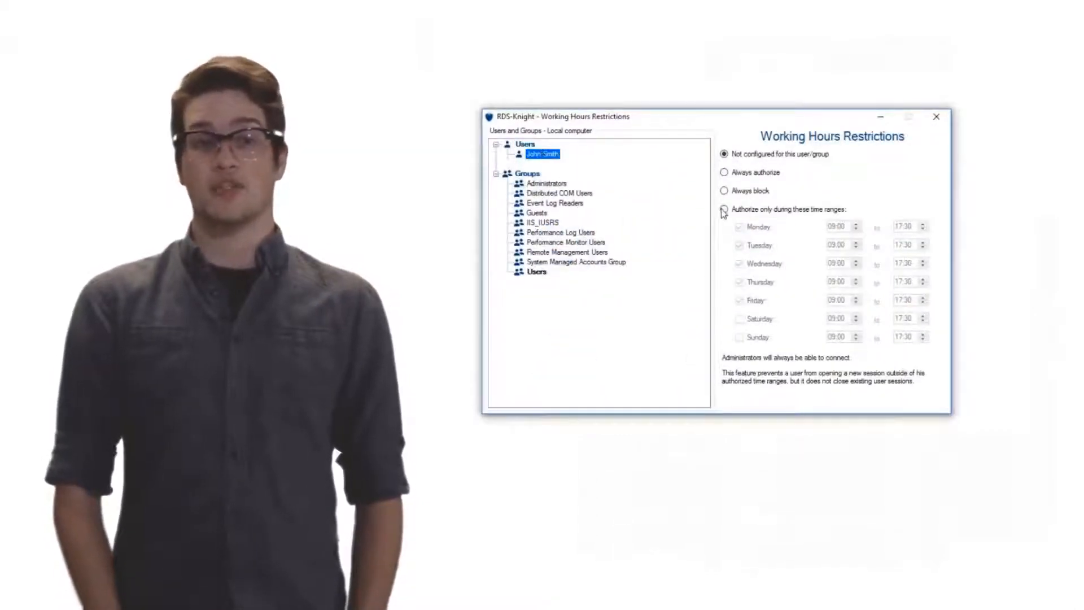
# Close the Working Hours Restrictions window to return to the main dashboard.
pyautogui.click(723, 209)
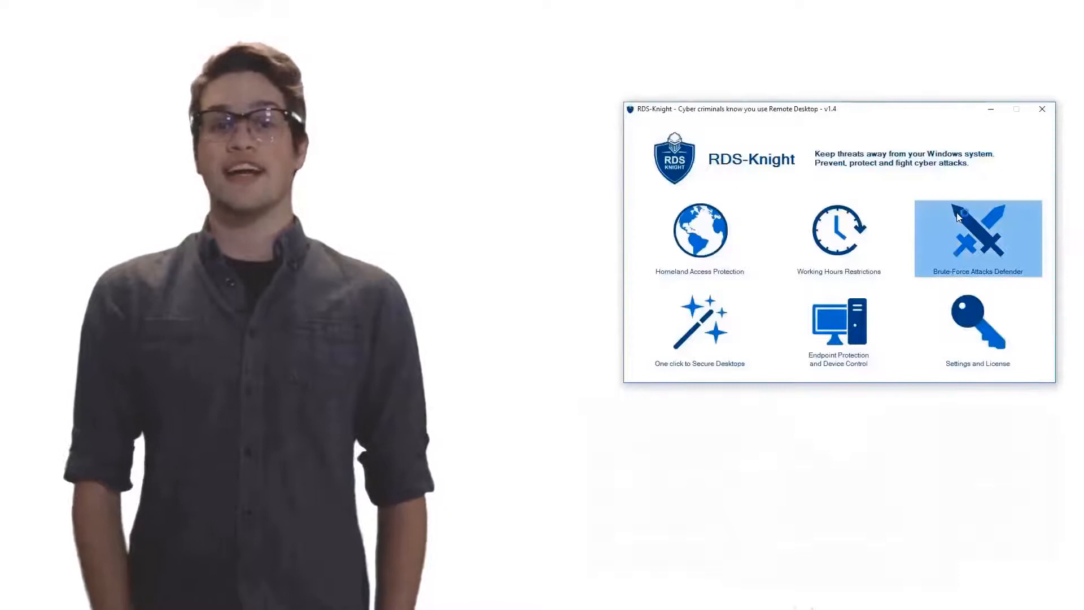
pyautogui.click(977, 237)
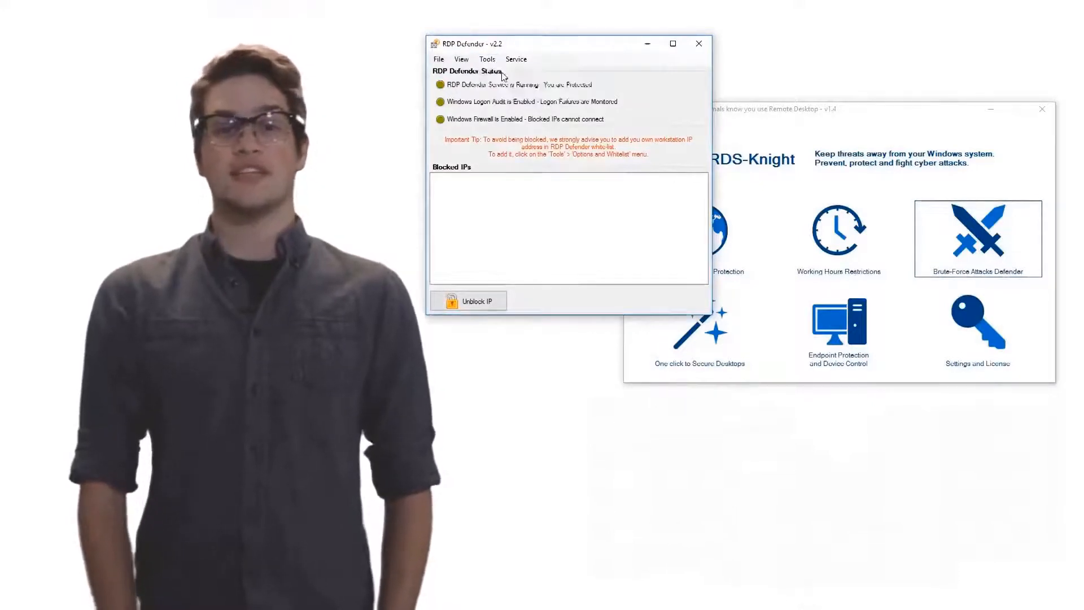
pyautogui.click(487, 58)
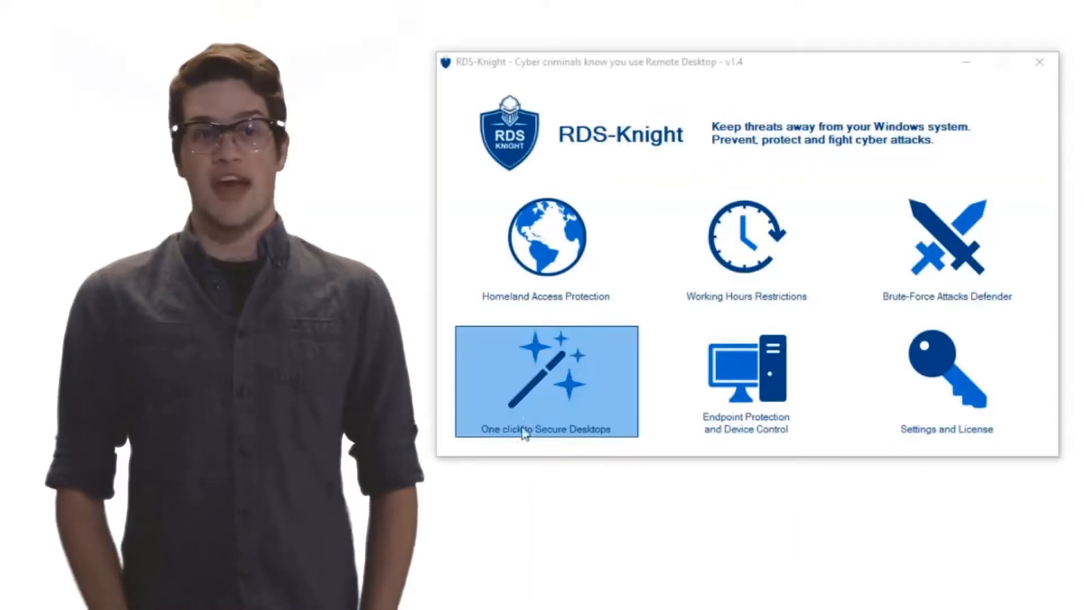
# In One click to Secure Desktops, set the local user to Configured with Kiosk Mode.
pyautogui.click(545, 380)
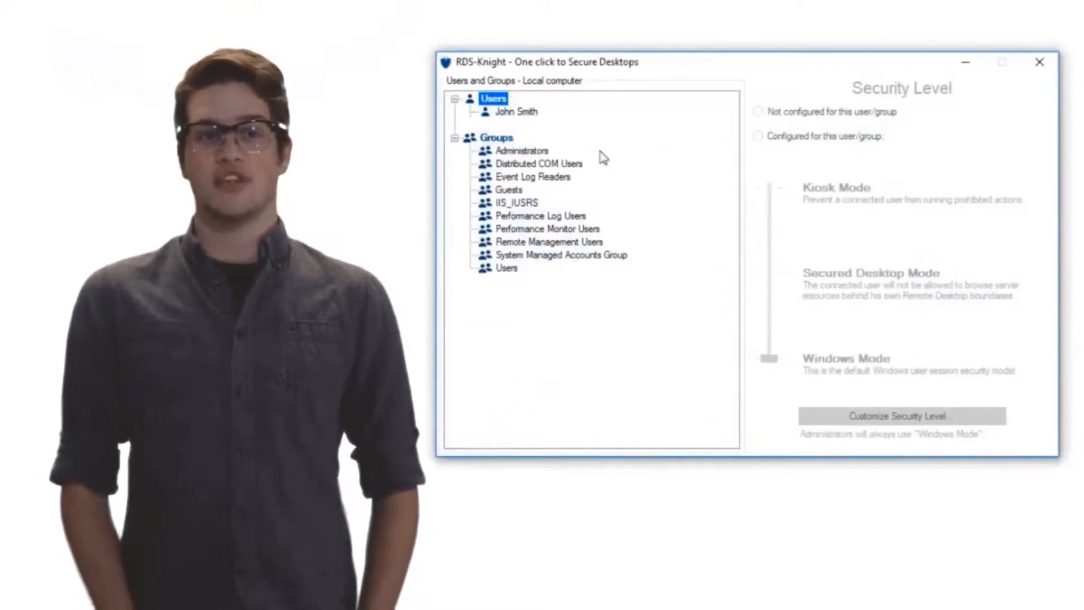
pyautogui.click(515, 111)
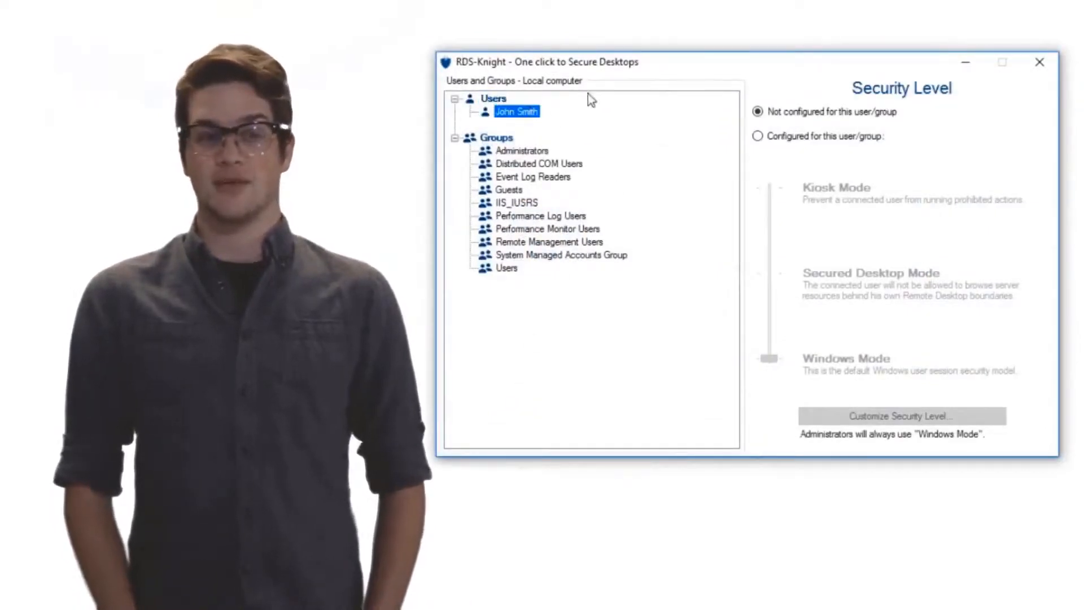
pyautogui.click(757, 136)
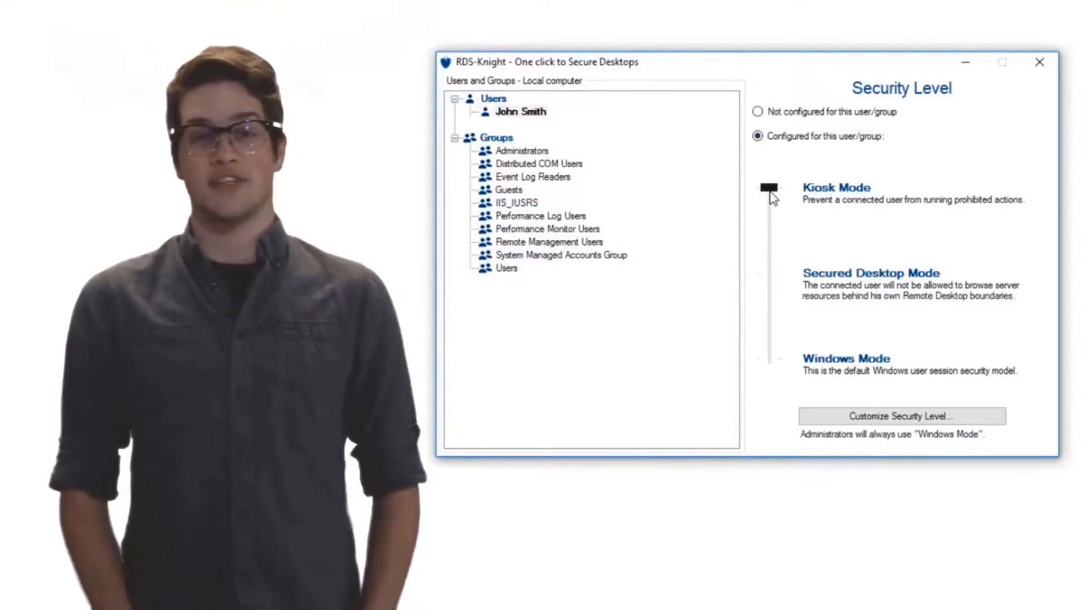
pyautogui.click(767, 187)
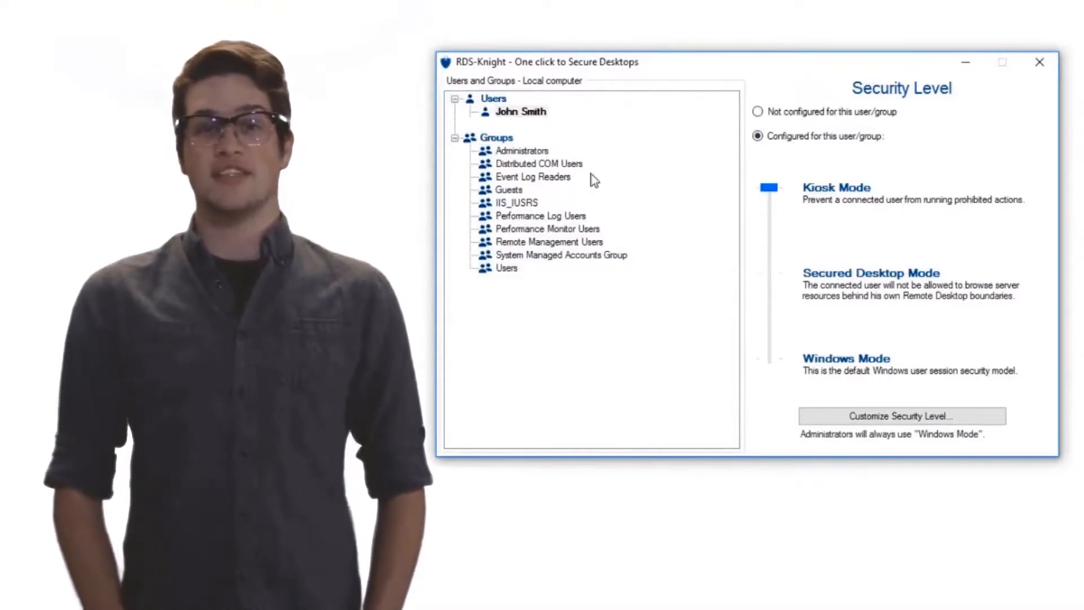
# Review the Administrators group, then switch the Users group to Configured.
pyautogui.click(521, 150)
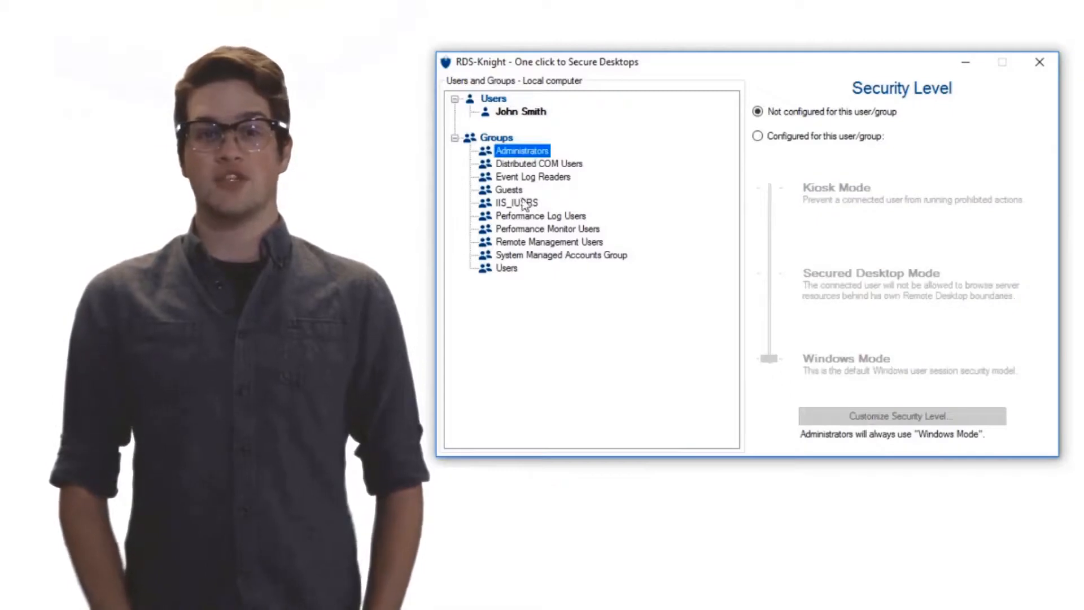
pyautogui.click(507, 269)
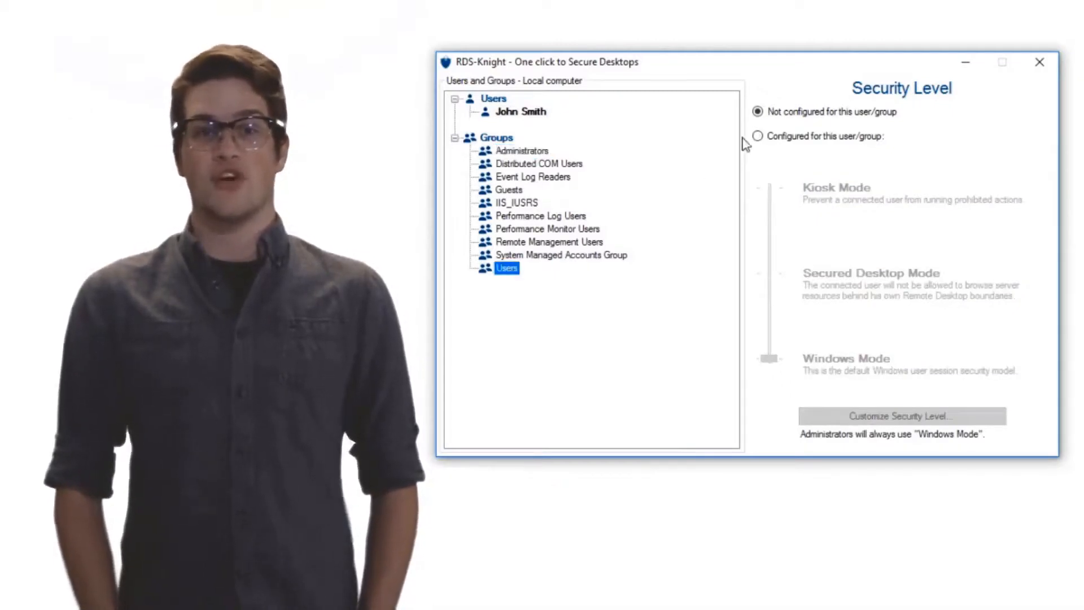
pyautogui.click(758, 135)
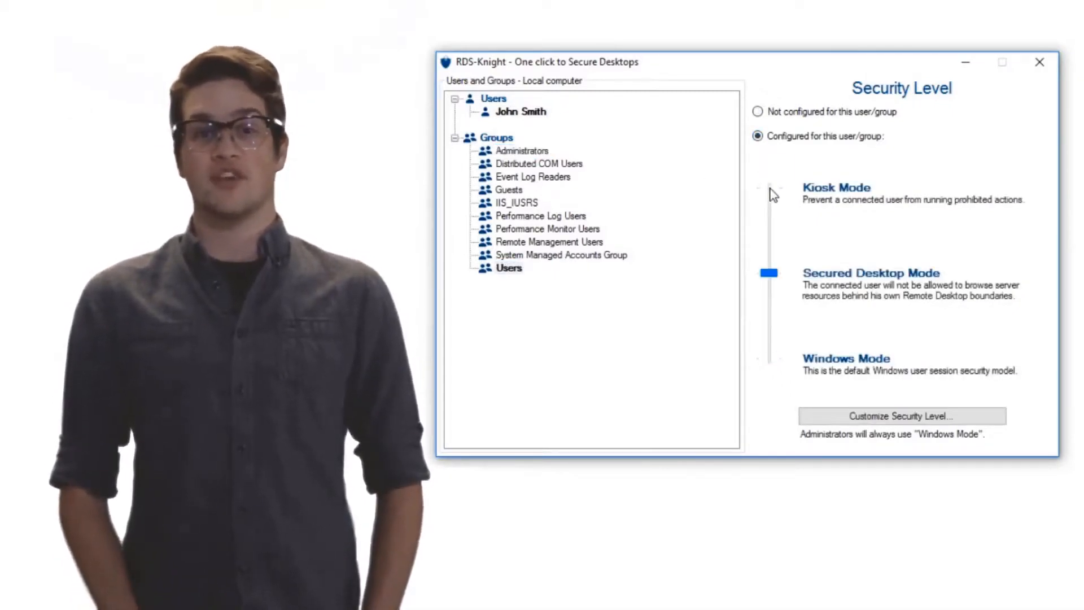